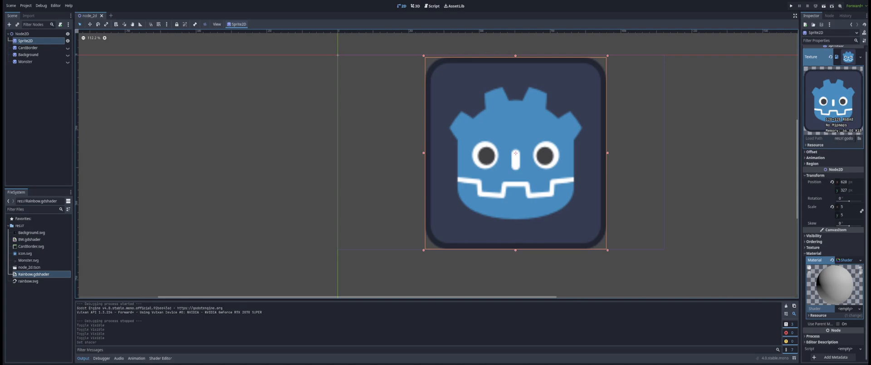
{"action": "mouse_move", "coordinate": [788, 114]}
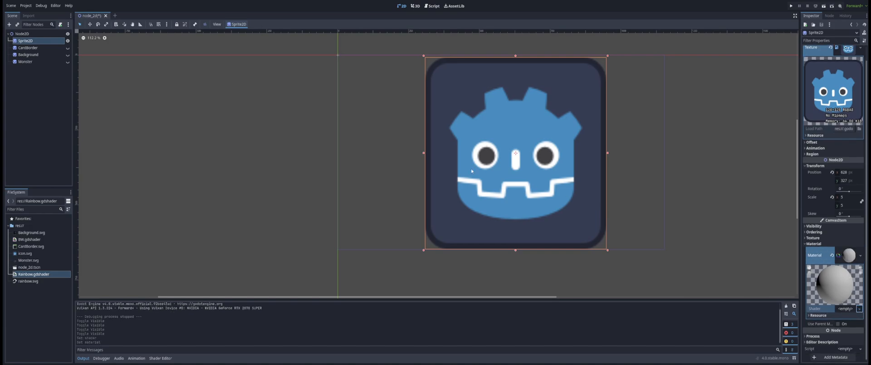
{"action": "mouse_move", "coordinate": [629, 135]}
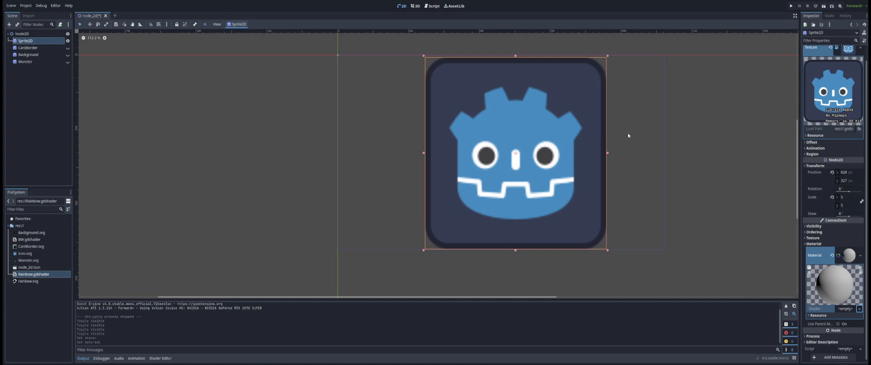
{"action": "mouse_move", "coordinate": [746, 358]}
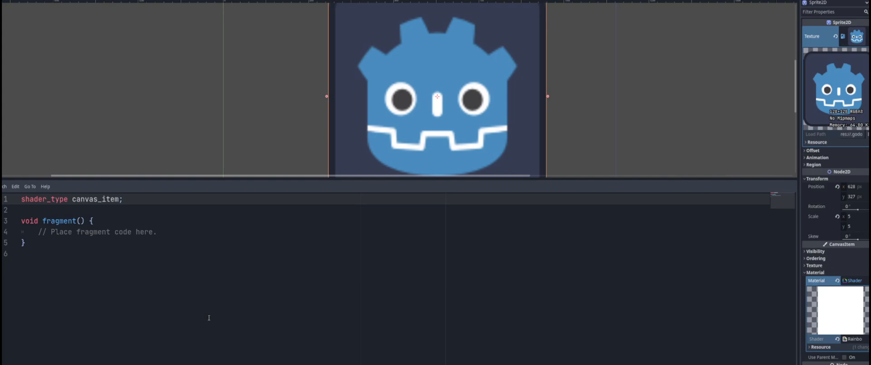
Step: Insert an extra blank line after the shader_type canvas_item line, before fragment()
{"action": "left_click", "coordinate": [92, 221]}
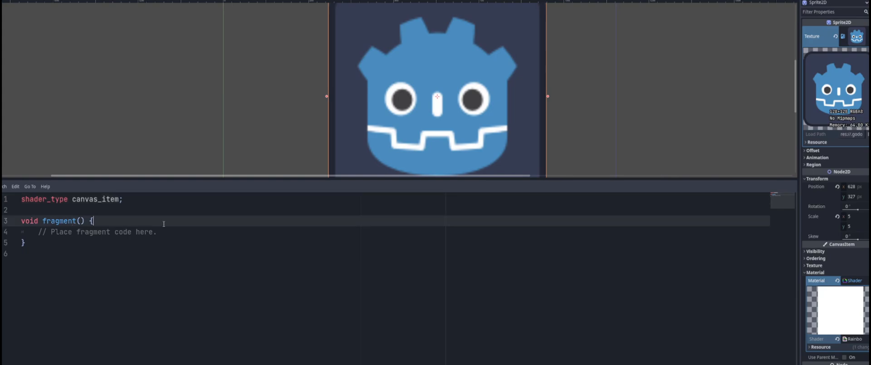
{"action": "left_click", "coordinate": [150, 210]}
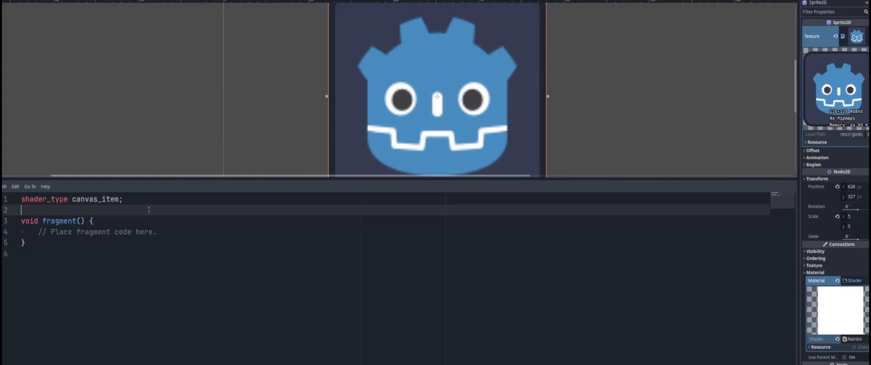
{"action": "key", "text": "Enter"}
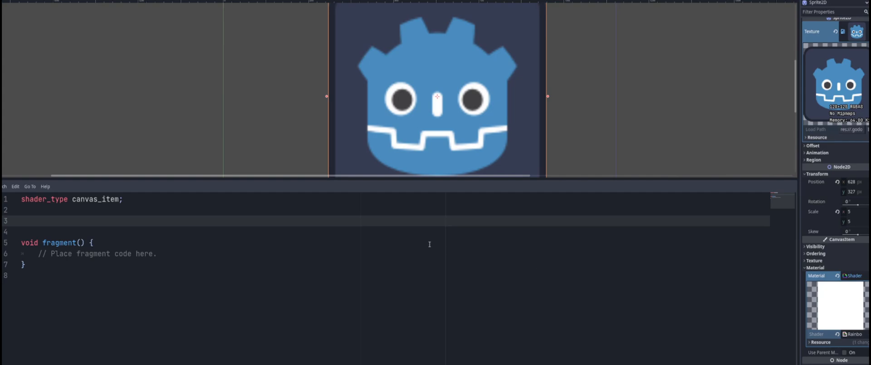
Step: Write 'uniform float time : hint_range(0.0, 10, 0.01);' on line 3 using autocomplete
{"action": "type", "text": "uniform"}
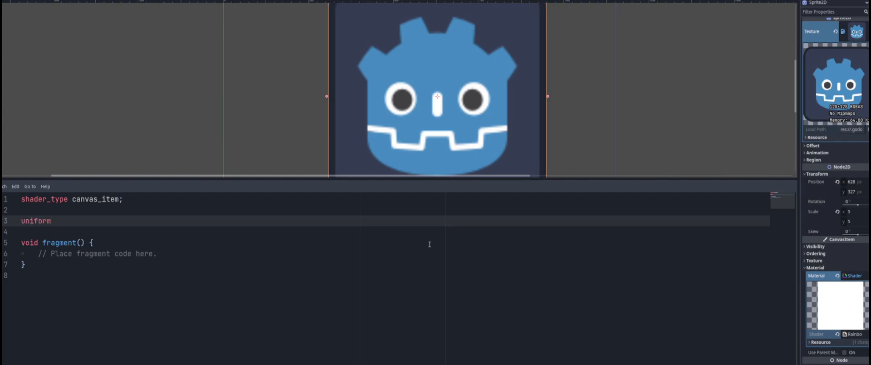
{"action": "type", "text": "floa"}
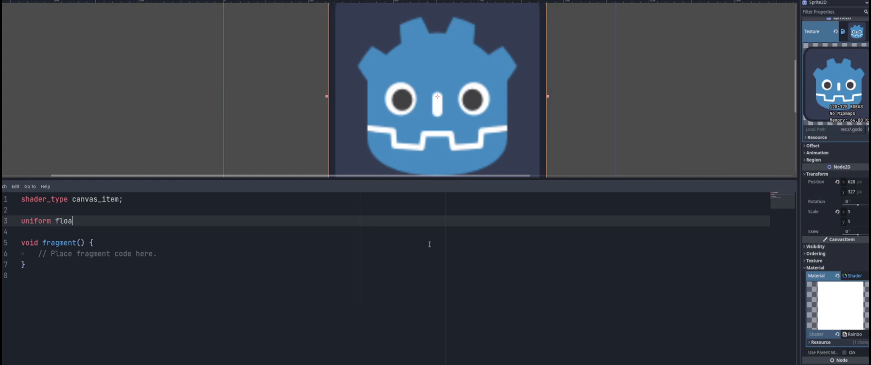
{"action": "type", "text": "t ti"}
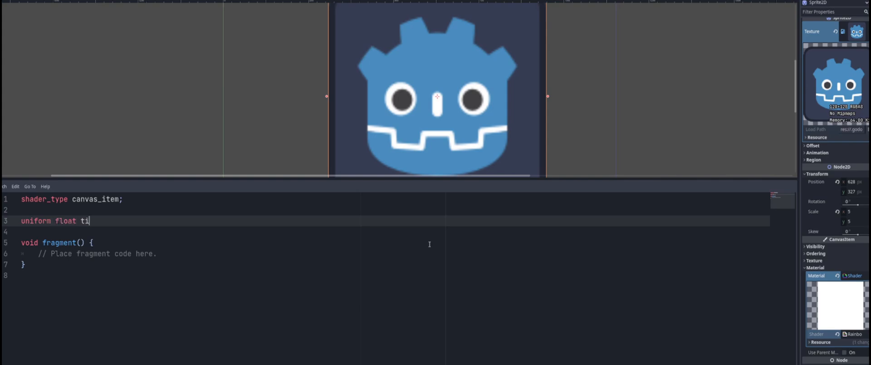
{"action": "type", "text": "me :"}
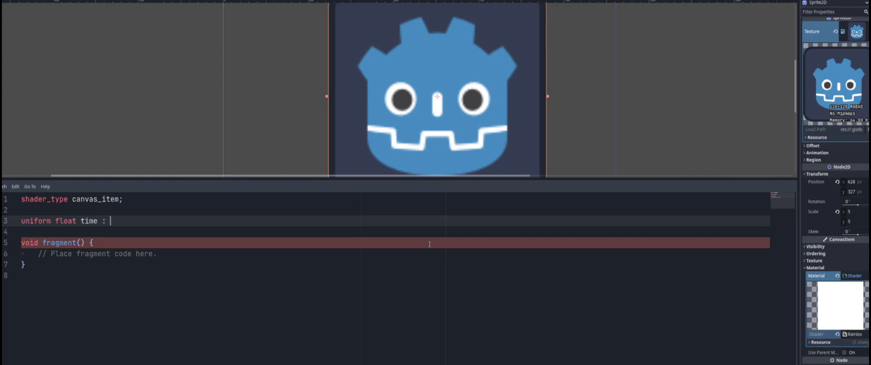
{"action": "type", "text": "hint_"}
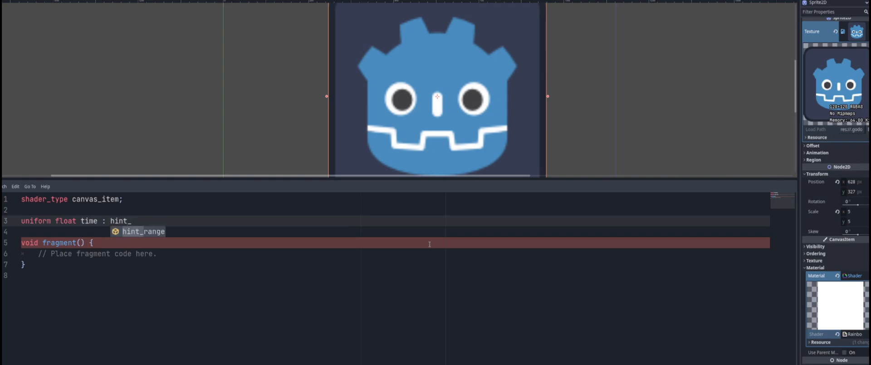
{"action": "type", "text": "range(0.0, 1.0, 0.01"}
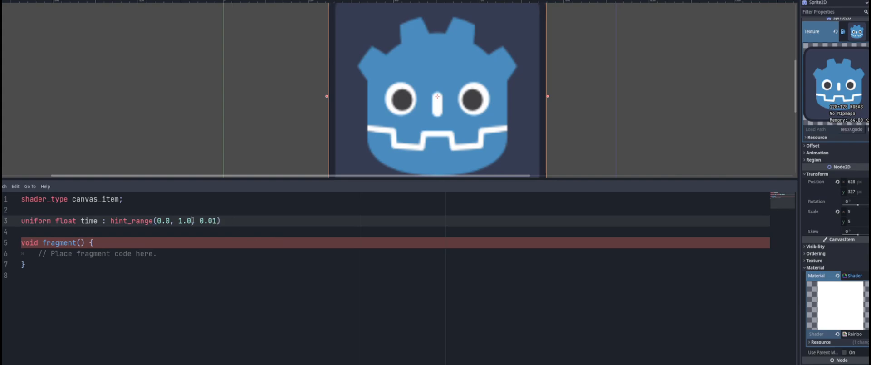
{"action": "type", "text": "10"}
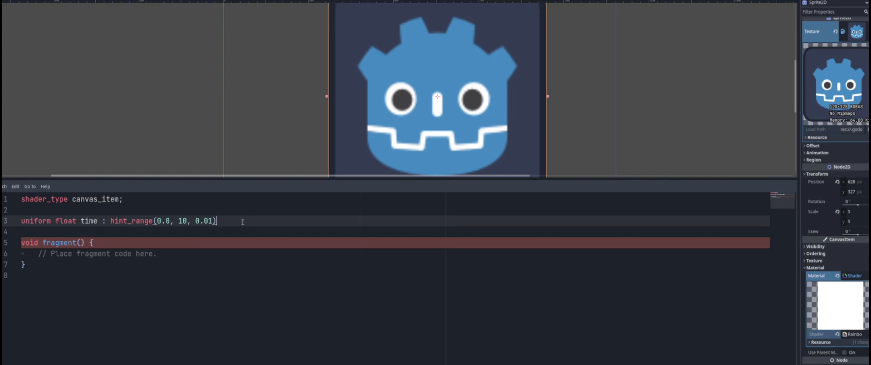
{"action": "type", "text": ";"}
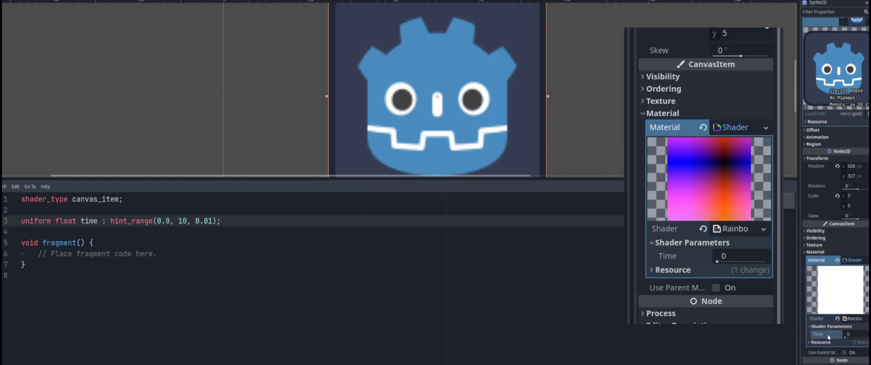
{"action": "mouse_move", "coordinate": [802, 335]}
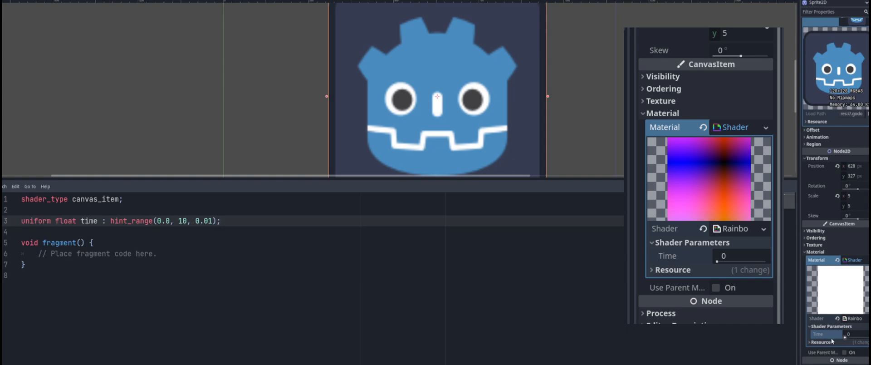
Step: Place the cursor in the shader editor below the time uniform, near fragment()
{"action": "left_click", "coordinate": [93, 243]}
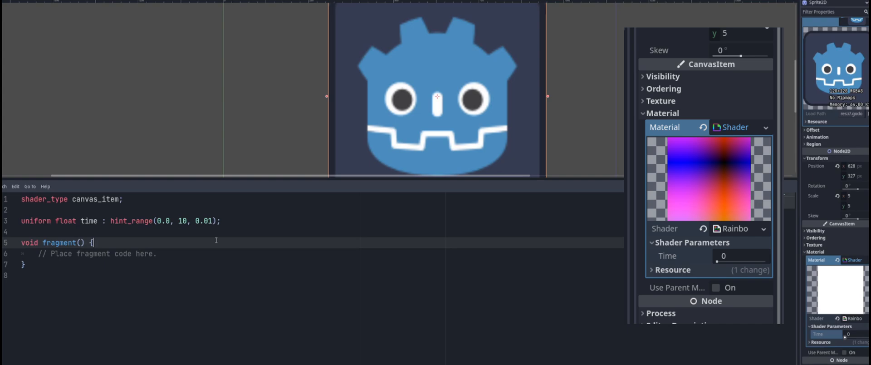
{"action": "key", "text": "Enter"}
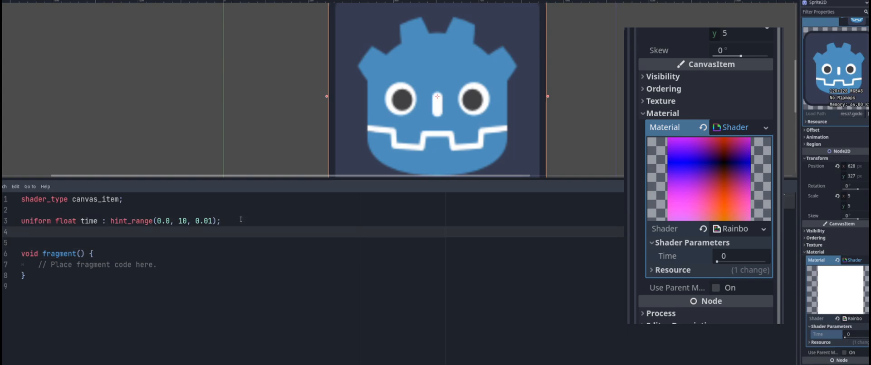
{"action": "type", "text": "uniform av3c"}
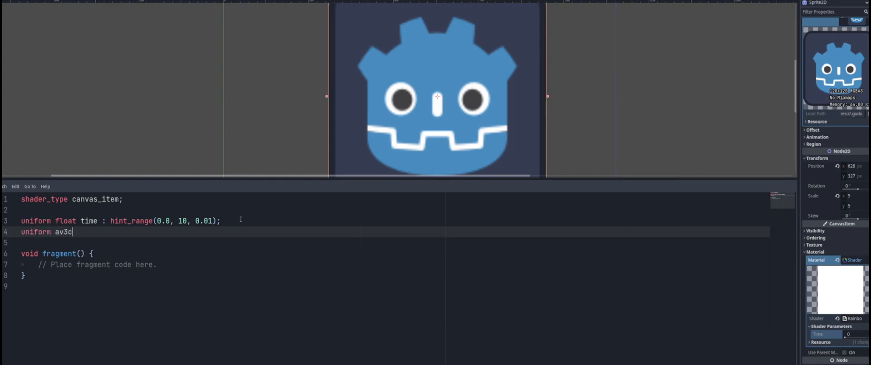
{"action": "key", "text": "Backspace"}
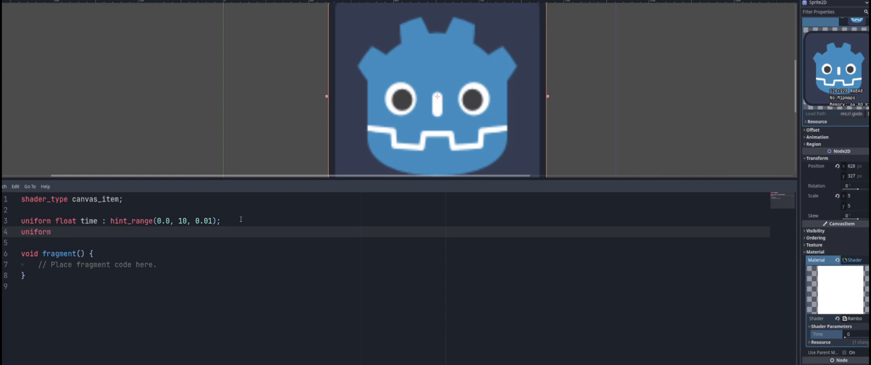
{"action": "type", "text": "vec"}
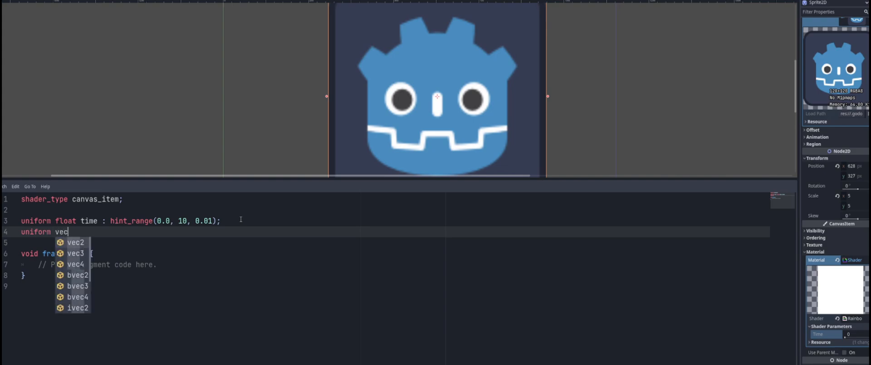
{"action": "type", "text": "3"}
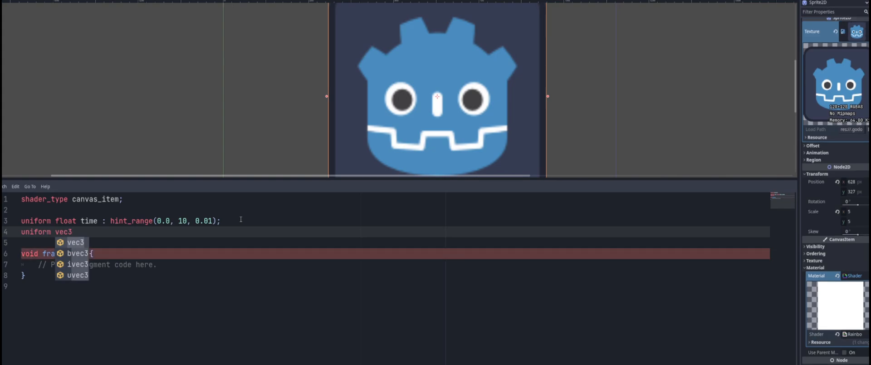
{"action": "type", "text": "c"}
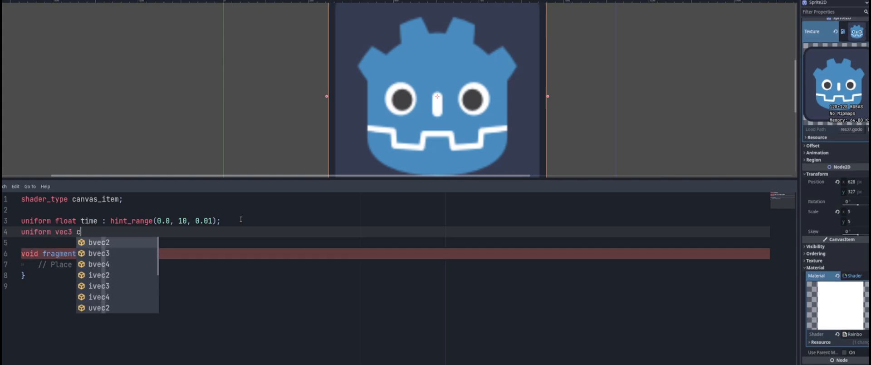
{"action": "type", "text": "olour :"}
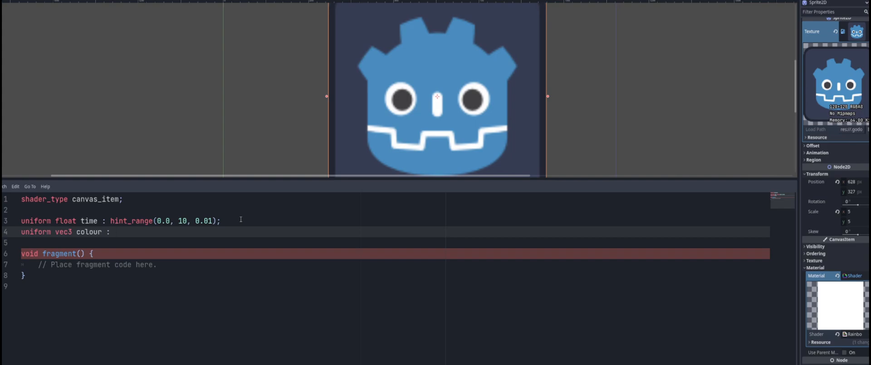
{"action": "type", "text": "source_color;"}
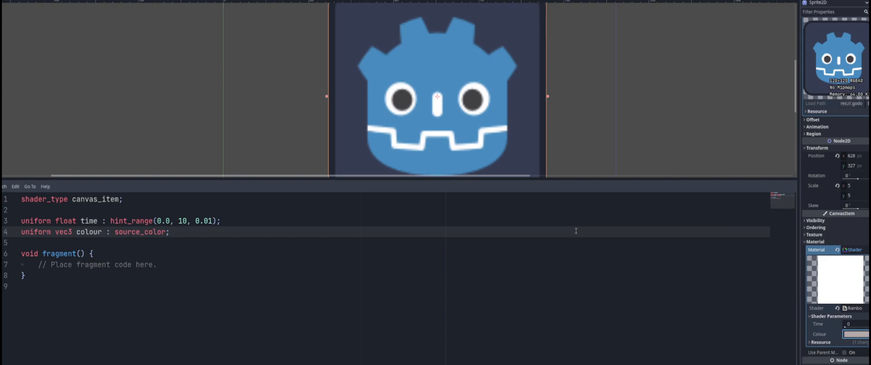
{"action": "left_click", "coordinate": [171, 232]}
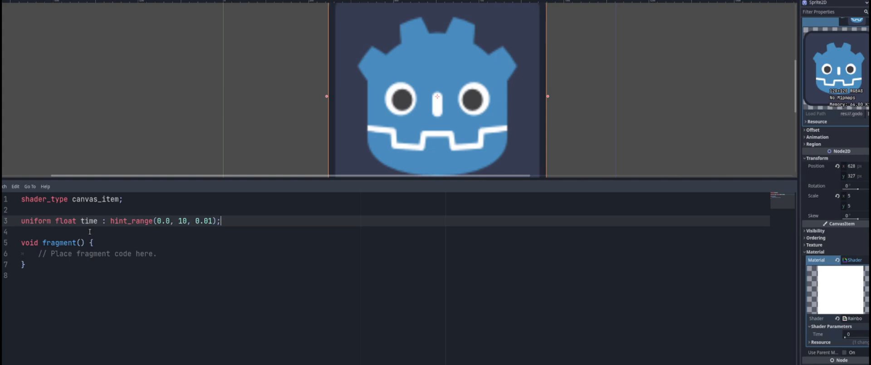
Step: Replace fragment's placeholder comment with 'vec3 color = vec3(0.0);' and open a new line
{"action": "double_click", "coordinate": [100, 254]}
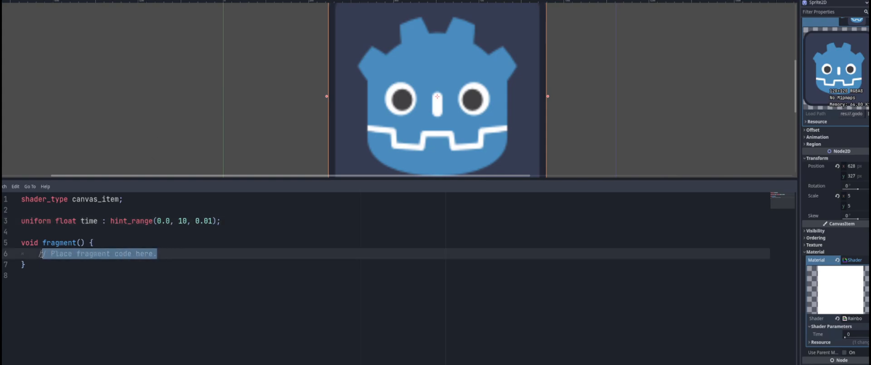
{"action": "key", "text": "Delete"}
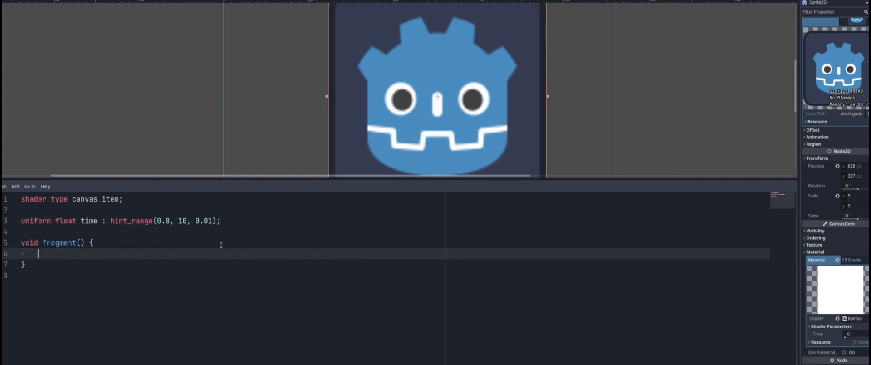
{"action": "type", "text": "vec3 col"}
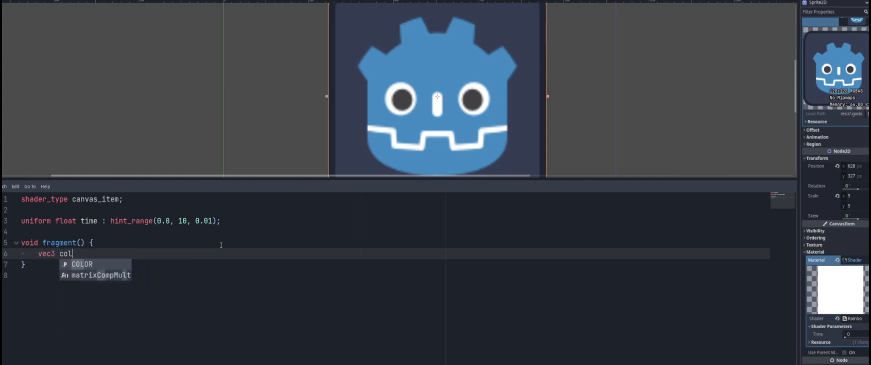
{"action": "type", "text": "or ="}
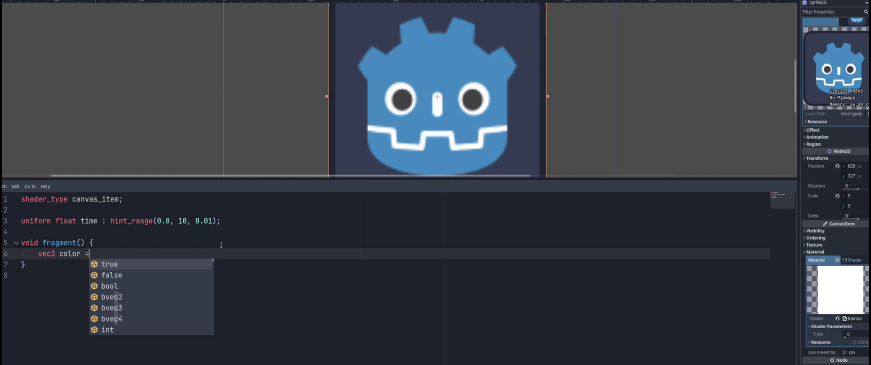
{"action": "type", "text": "vec"}
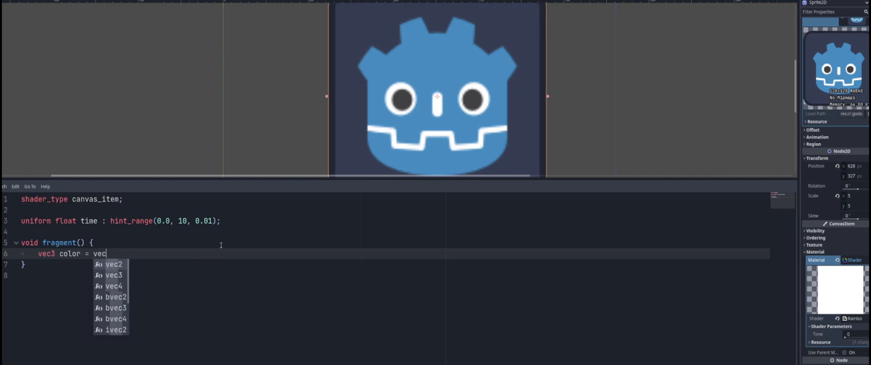
{"action": "left_click", "coordinate": [114, 274]}
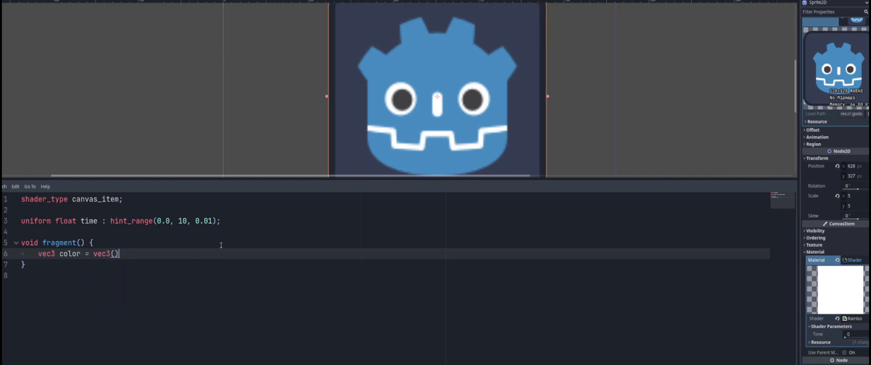
{"action": "type", "text": ";"}
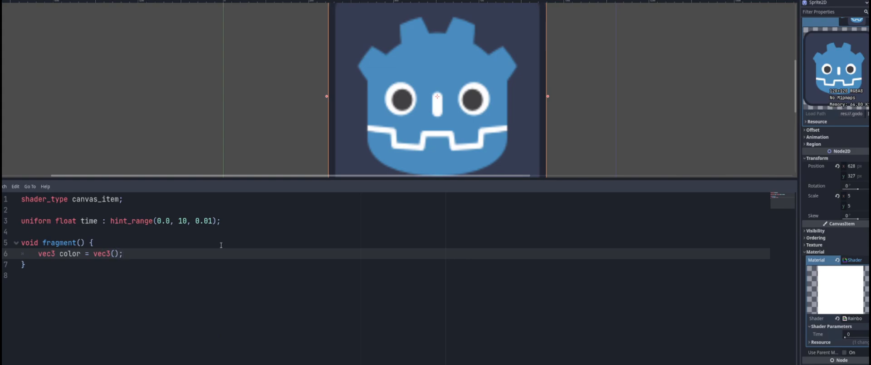
{"action": "type", "text": "0.0"}
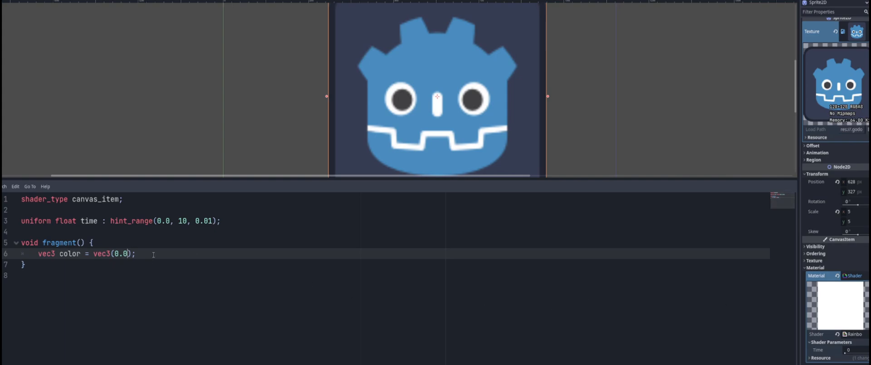
{"action": "key", "text": "Enter"}
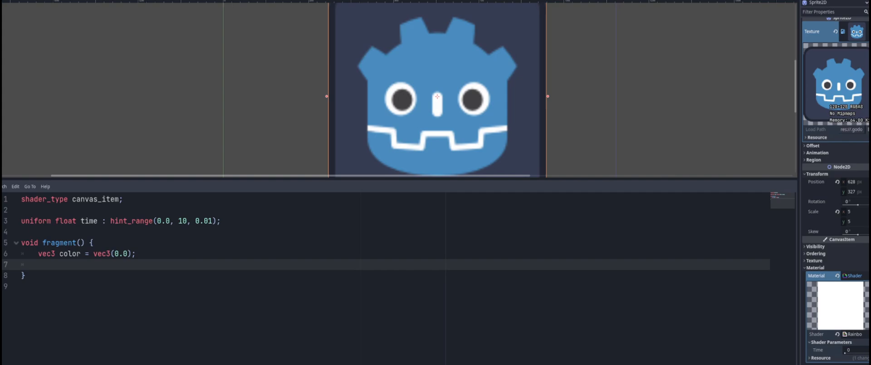
Step: Write the red channel line 'color.r = abs(sin((UV.x + time) * 3.0));'
{"action": "type", "text": "color.r = abs(sin((UV.x + time) * 3.0));"}
{"action": "type", "text": "color.b = abs(sin((UV.x + time + 0.67) * 3.0));"}
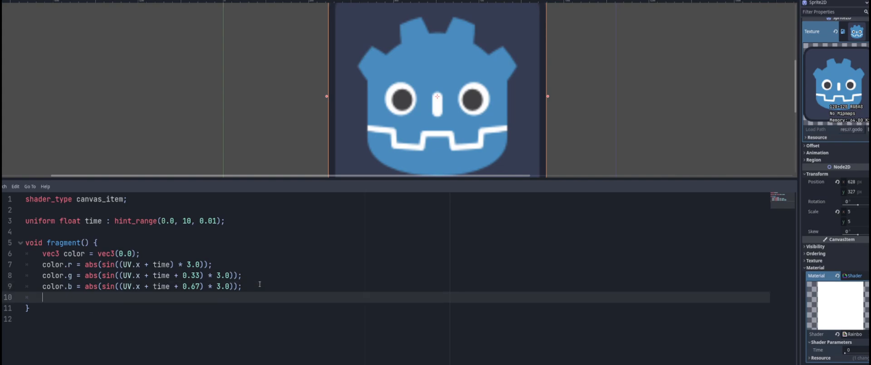
Step: Add 'COLOR.rgb = color;' on line 10 via autocomplete
{"action": "type", "text": "COLOR.rgb"}
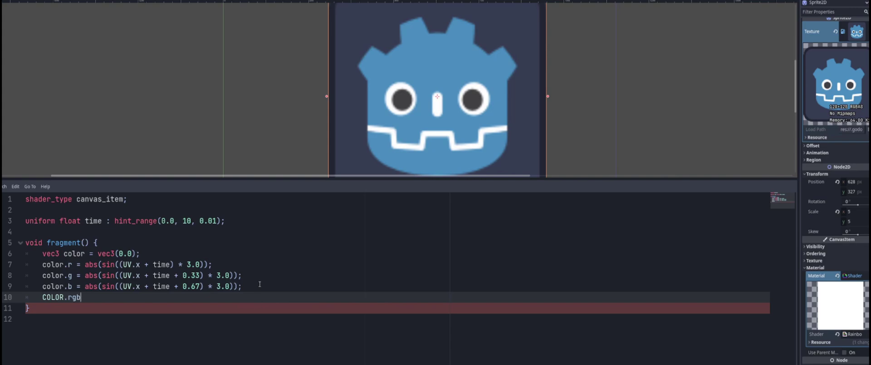
{"action": "type", "text": "="}
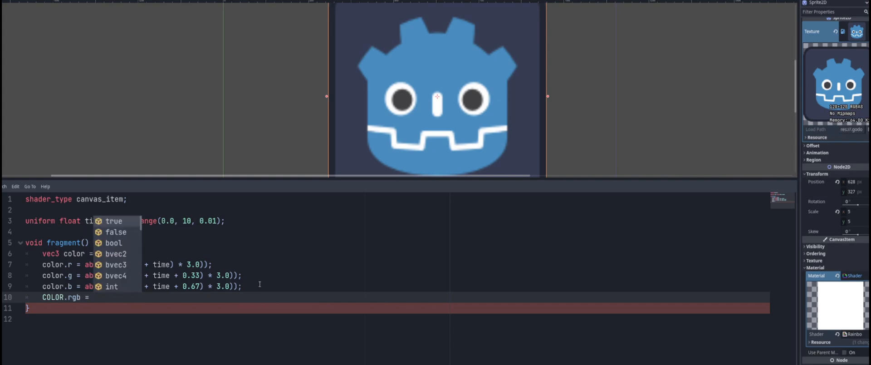
{"action": "type", "text": "colr"}
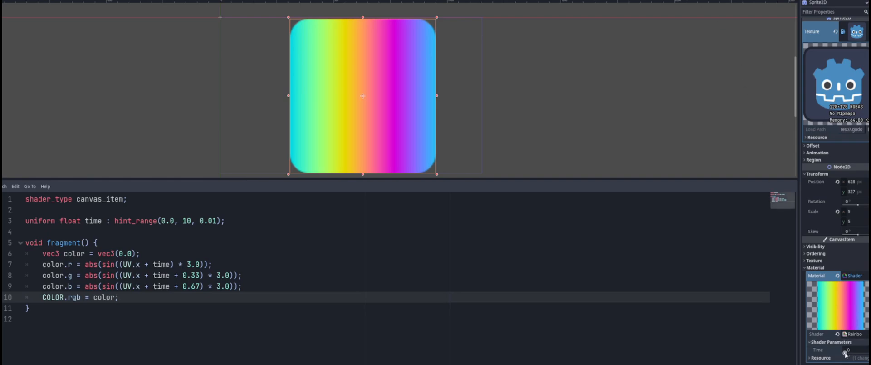
{"action": "left_click_drag", "start_coordinate": [844, 353], "coordinate": [850, 354]}
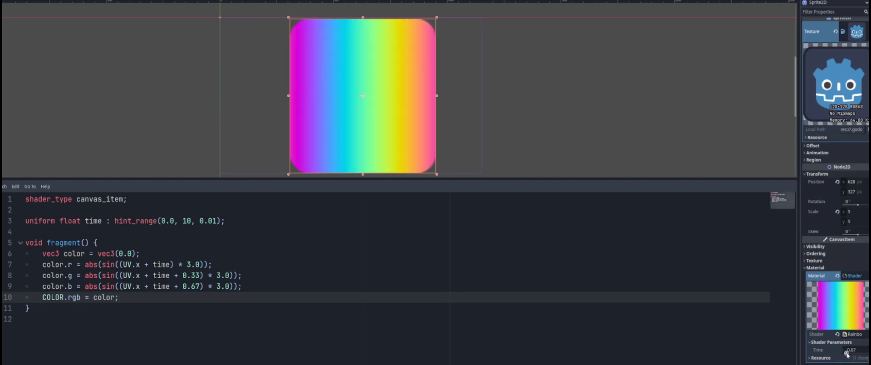
{"action": "left_click_drag", "start_coordinate": [850, 350], "coordinate": [856, 350]}
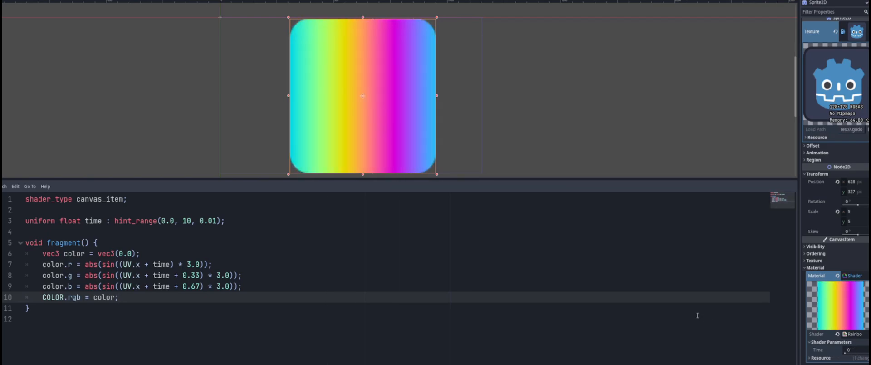
{"action": "mouse_move", "coordinate": [726, 310]}
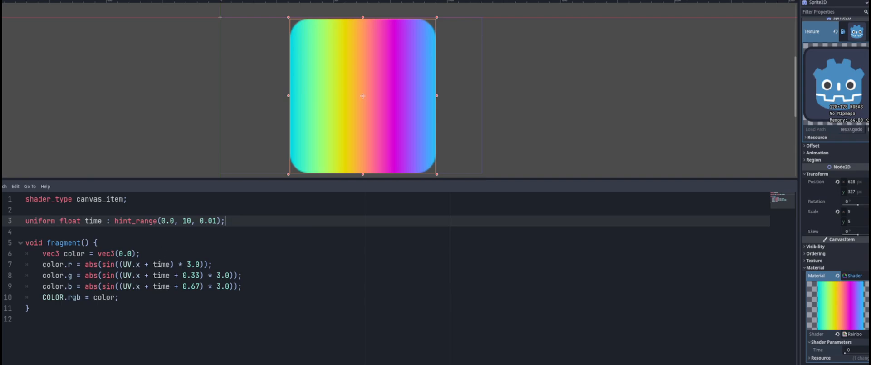
Step: Replace the 'time' uniform with built-in TIME in the red-channel line
{"action": "double_click", "coordinate": [161, 264]}
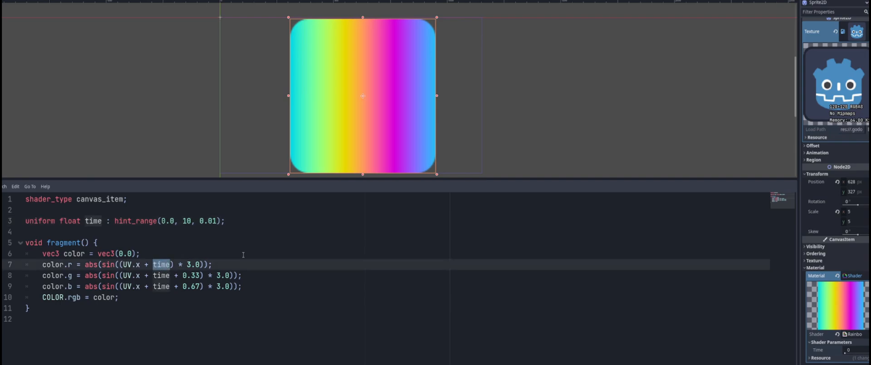
{"action": "type", "text": "TIME"}
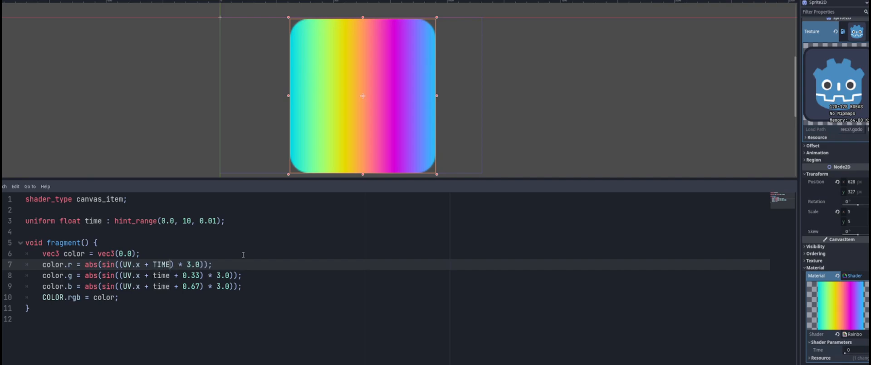
{"action": "double_click", "coordinate": [161, 275]}
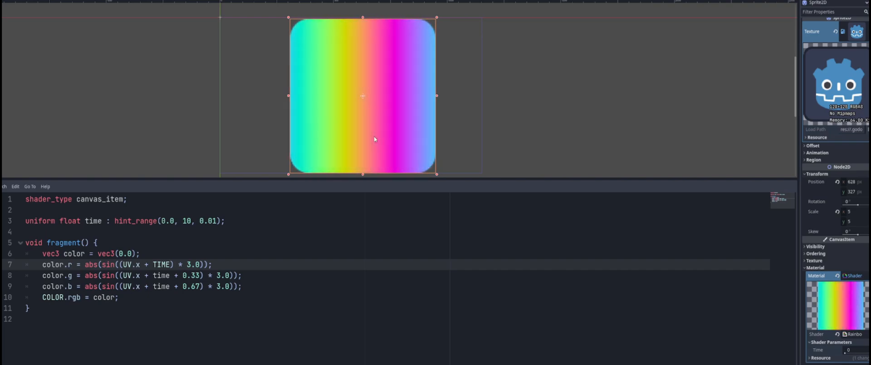
{"action": "double_click", "coordinate": [161, 264]}
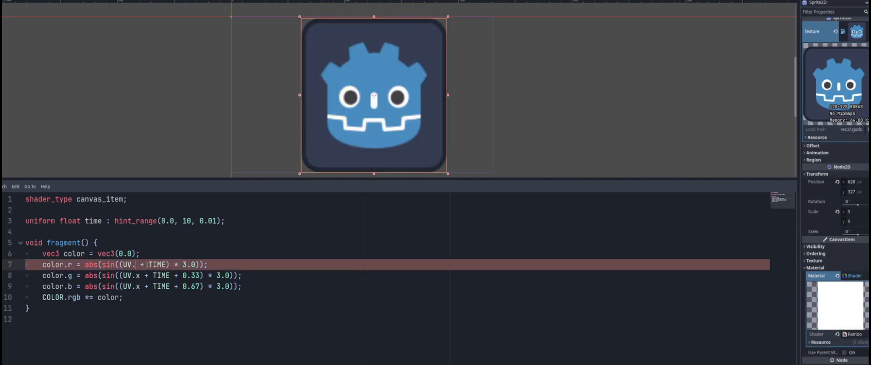
Step: Switch red and green lines to UV.y and set green's multiplier to 0.6
{"action": "type", "text": "y"}
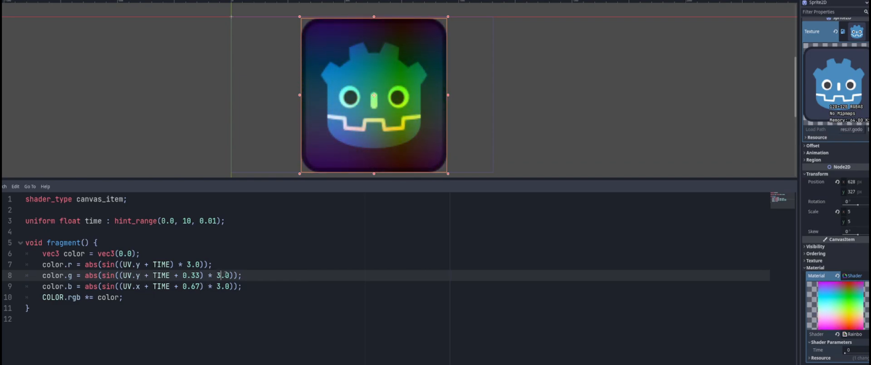
{"action": "type", "text": "0.0"}
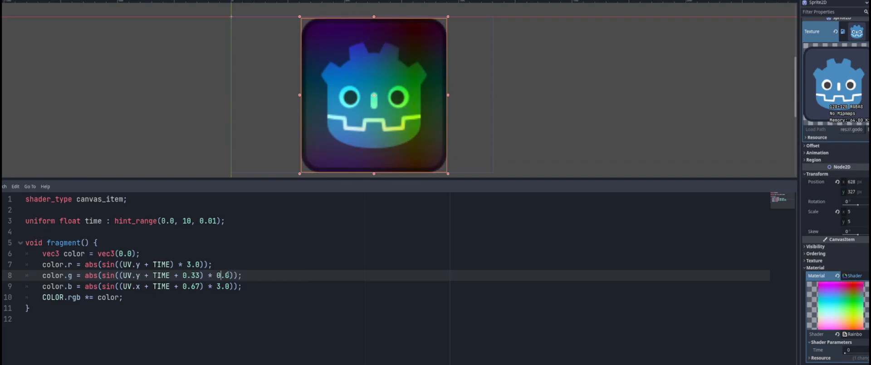